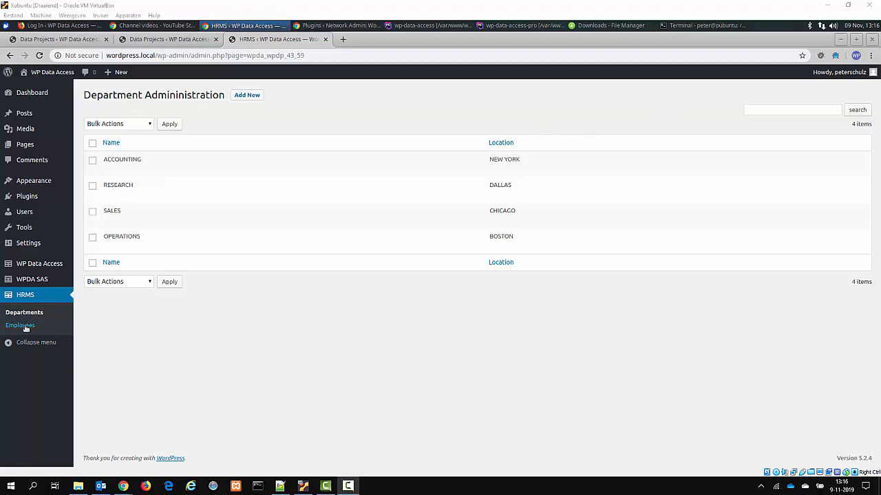
Compare the full HRMS Employees list with the ACCOUNTING department's three employees
left_click(20, 325)
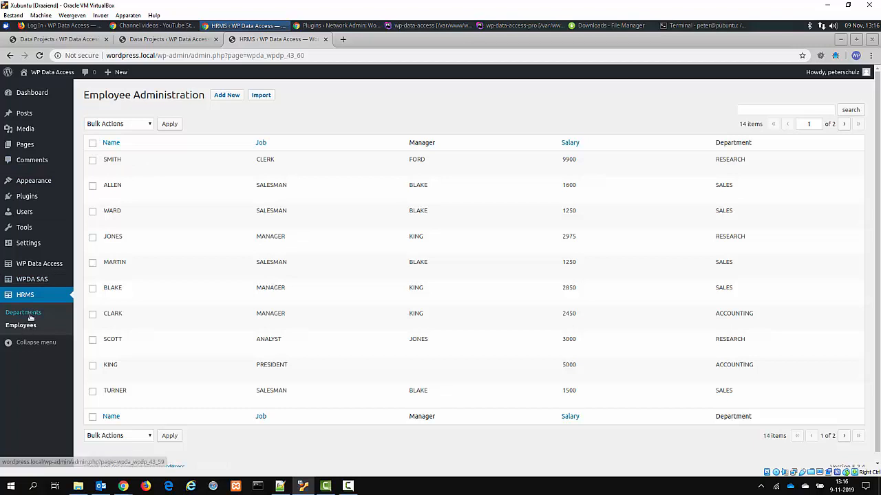
left_click(23, 313)
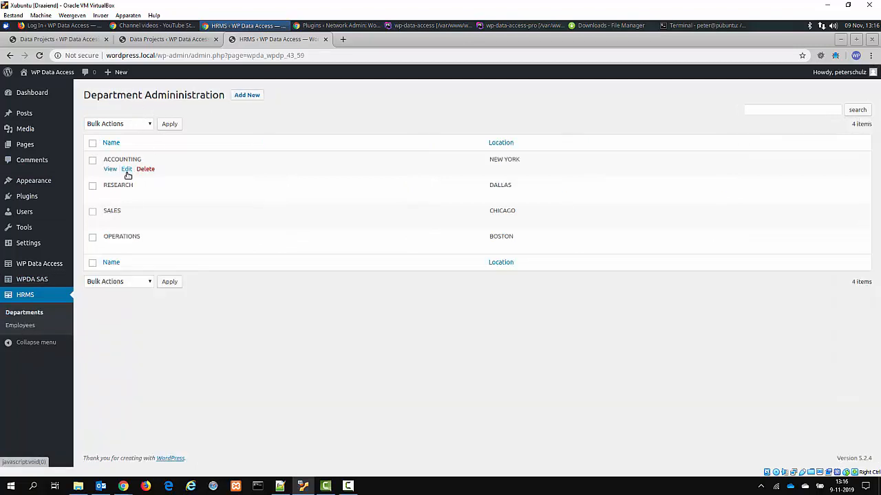
left_click(127, 170)
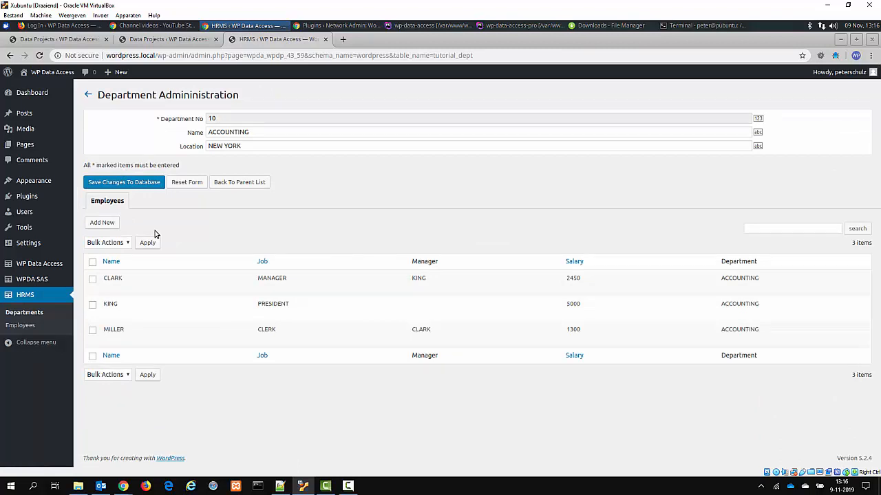
mouse_move(112, 278)
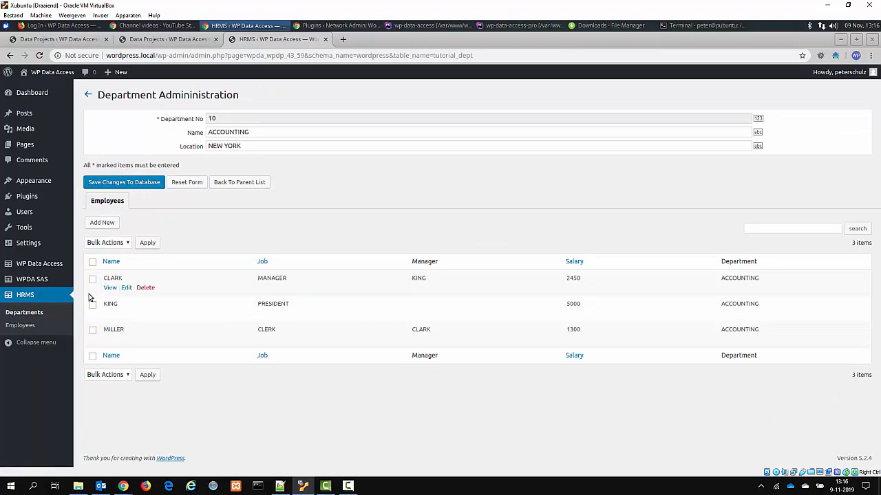
mouse_move(193, 306)
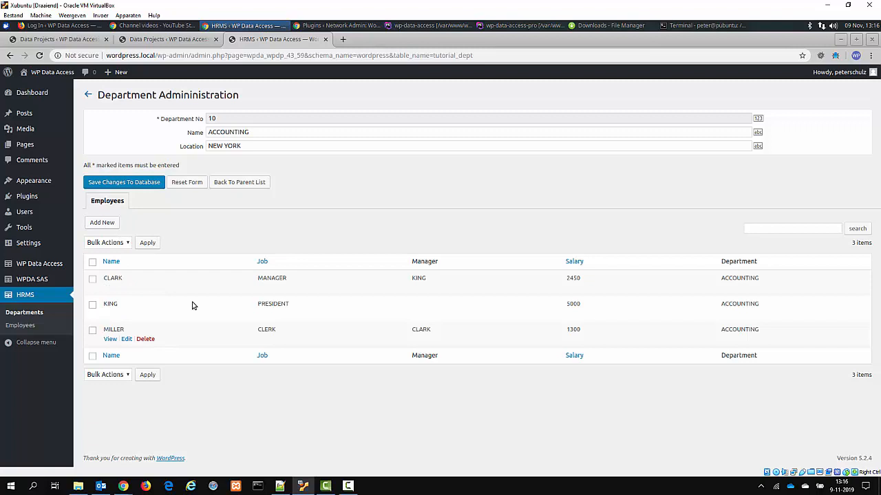
mouse_move(193, 242)
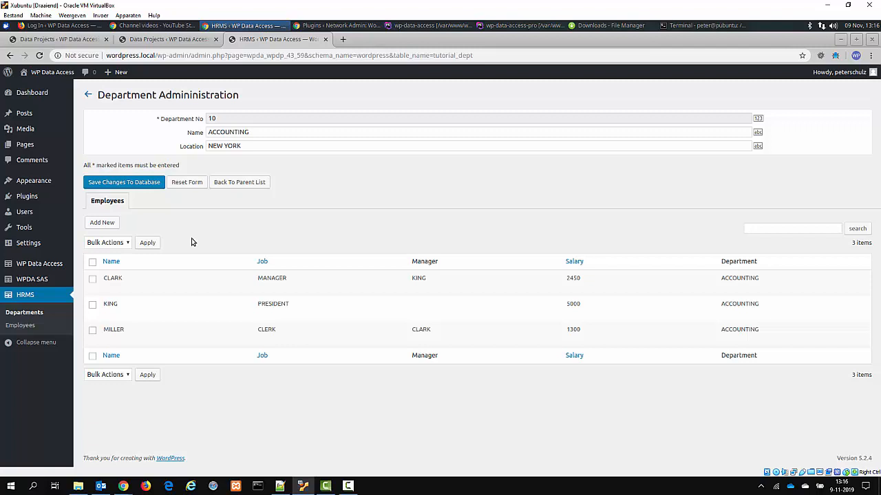
mouse_move(47, 312)
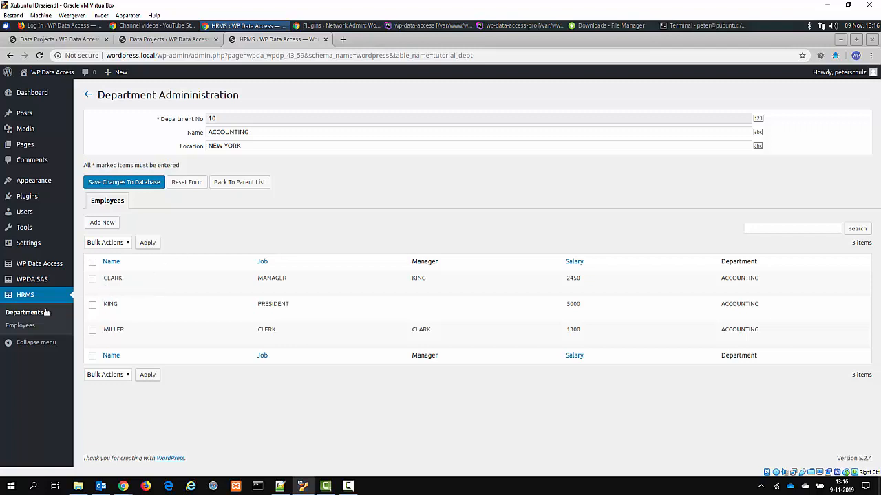
mouse_move(176, 224)
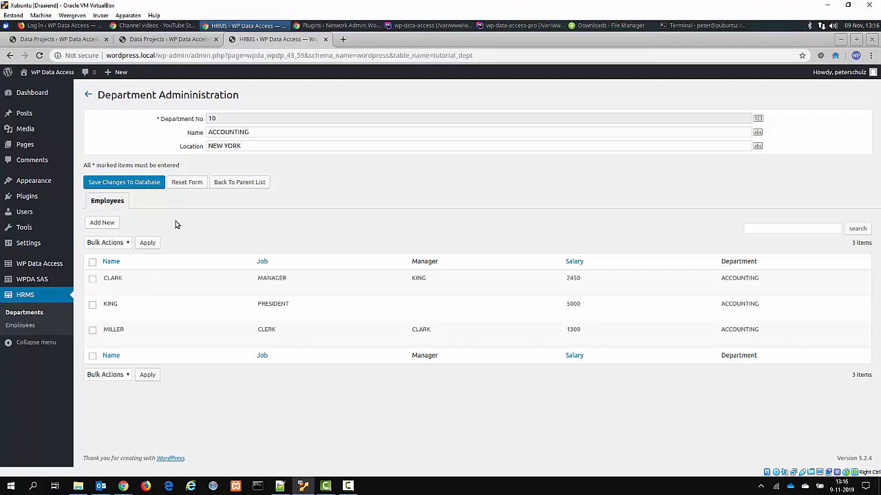
mouse_move(127, 116)
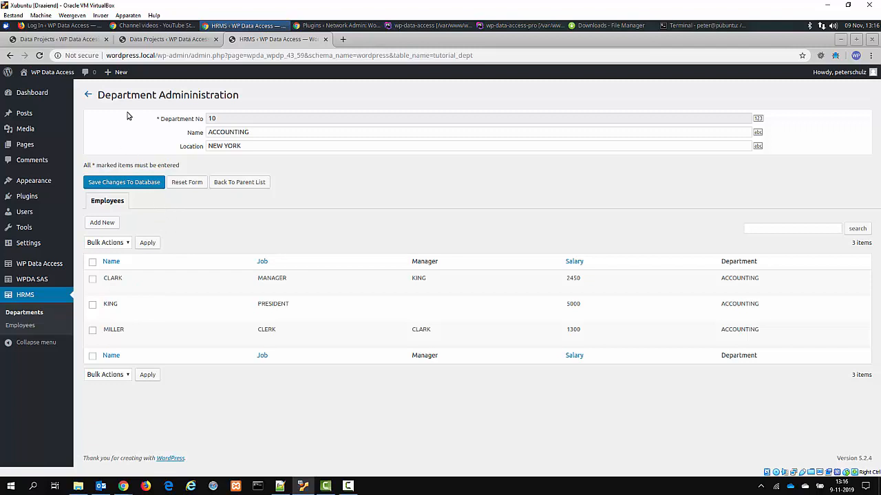
mouse_move(199, 210)
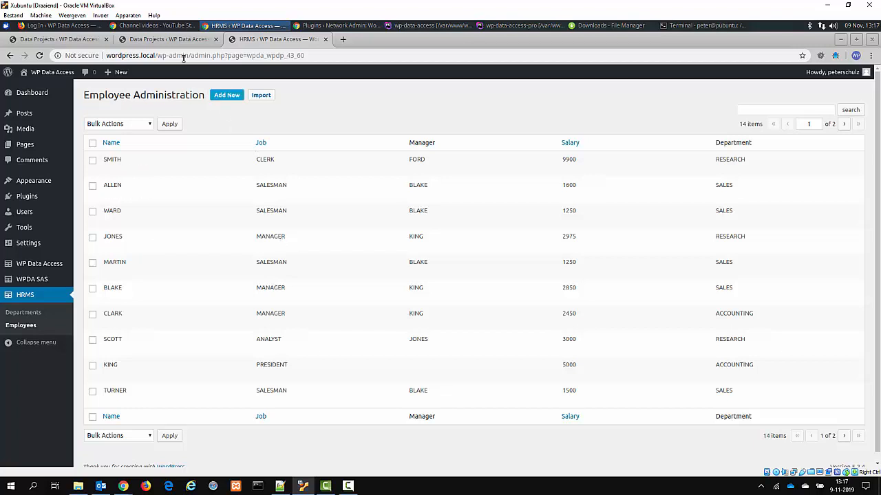
Hide the Salary column in the tutorial_emp table options
left_click(165, 39)
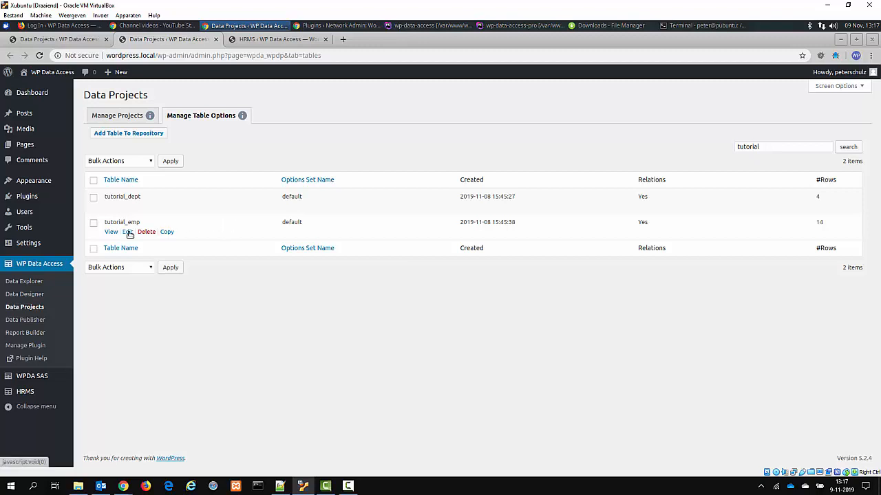
left_click(128, 232)
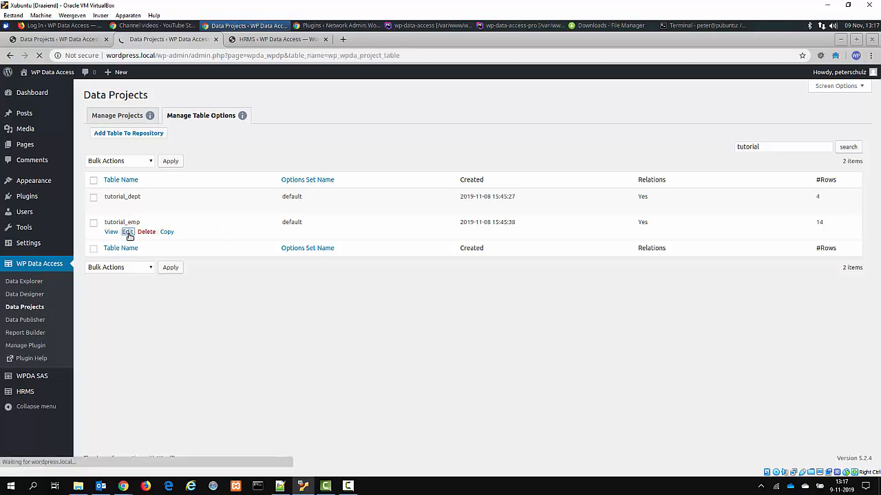
left_click(276, 39)
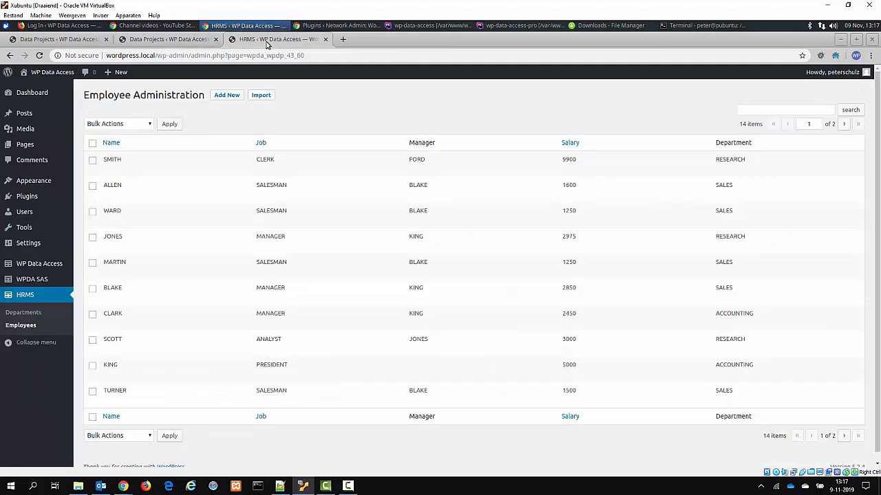
Confirm Salary is gone from Employees and ACCOUNTING's employee list, then return to table options
left_click(23, 312)
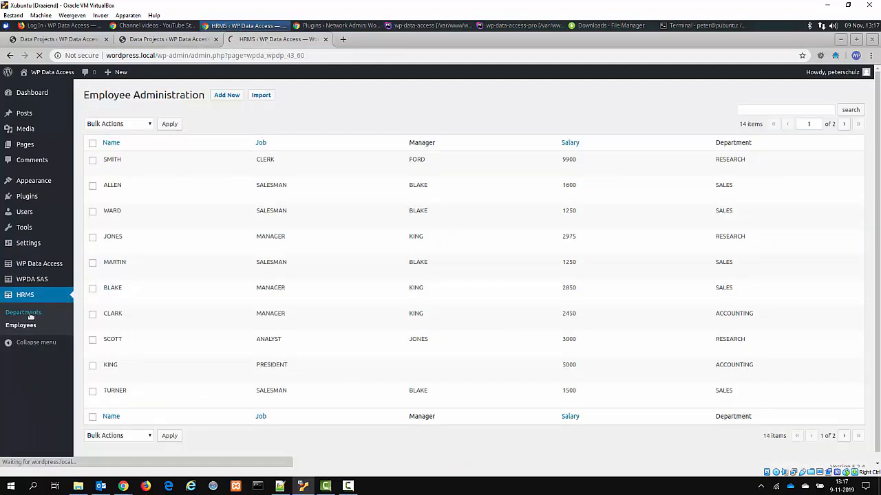
left_click(23, 313)
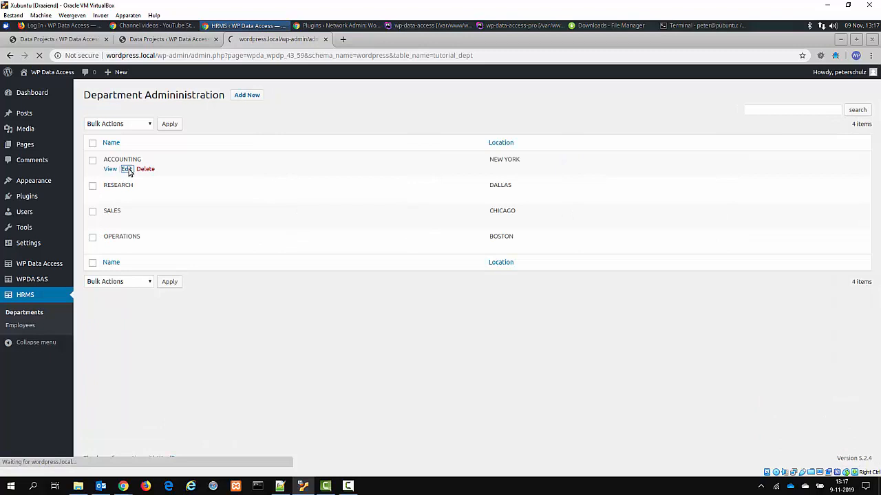
left_click(127, 169)
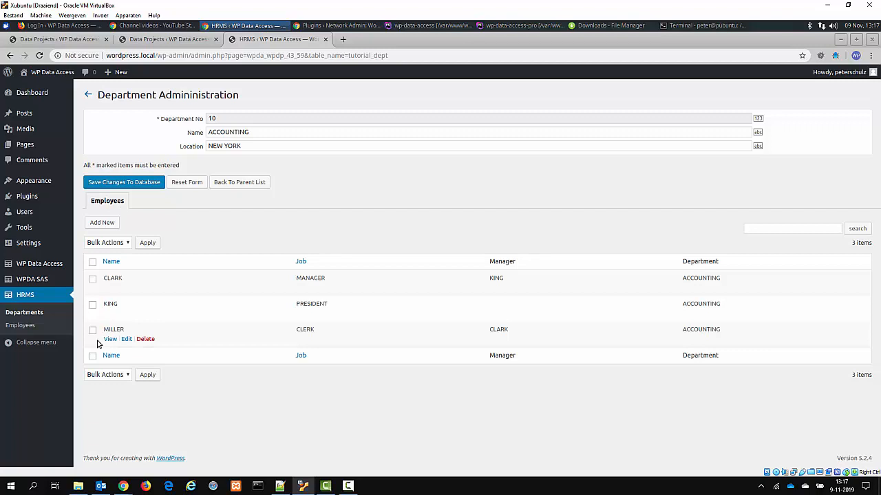
left_click(21, 325)
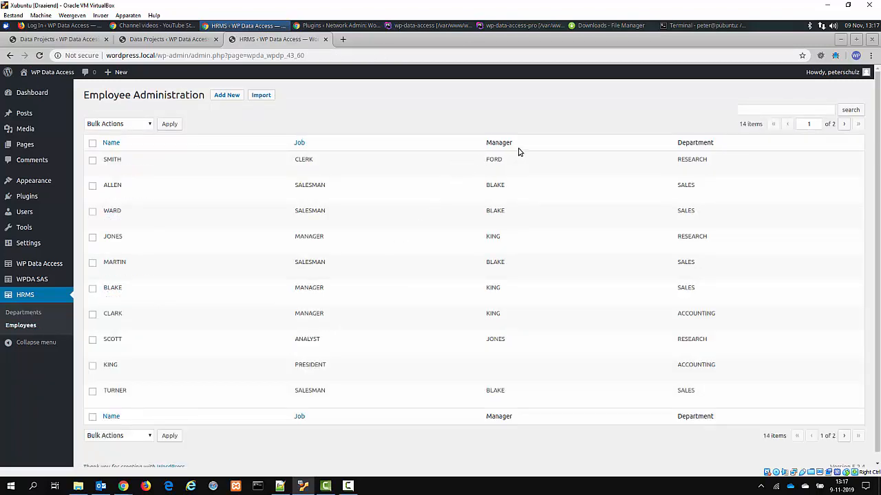
mouse_move(500, 139)
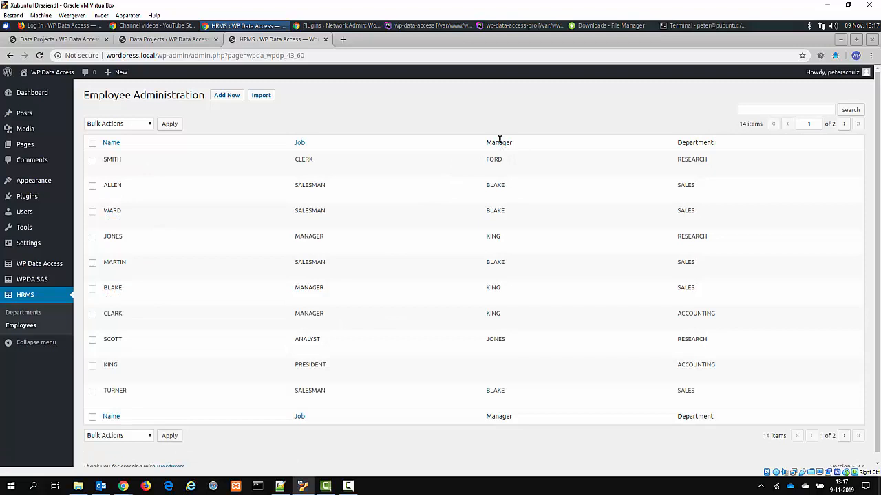
left_click(165, 39)
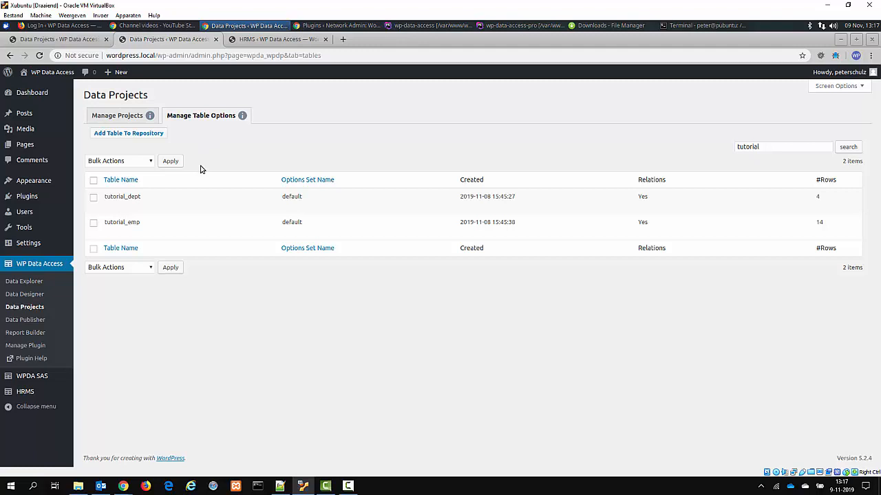
mouse_move(121, 222)
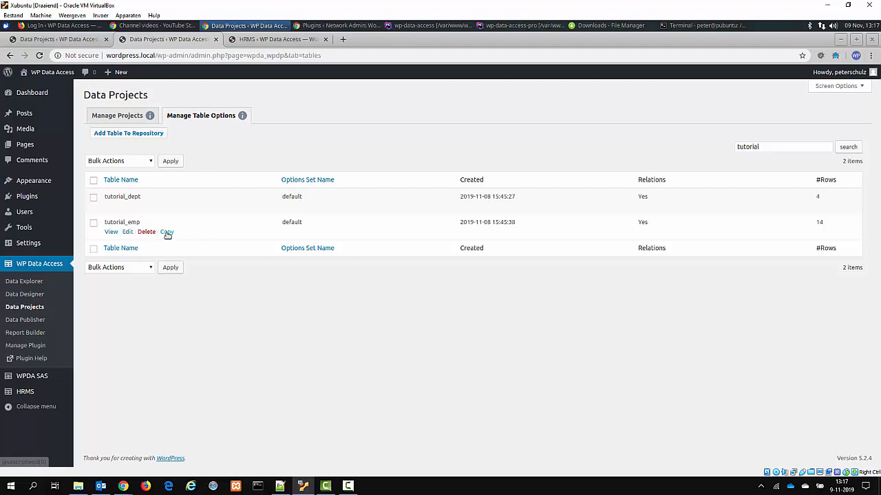
Copy the tutorial_emp options set and save the copy renamed employee_admin
left_click(166, 231)
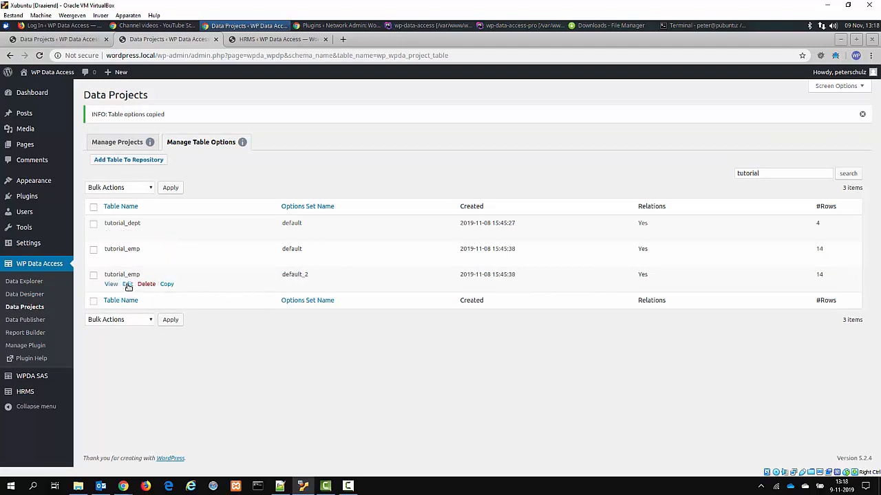
left_click(127, 284)
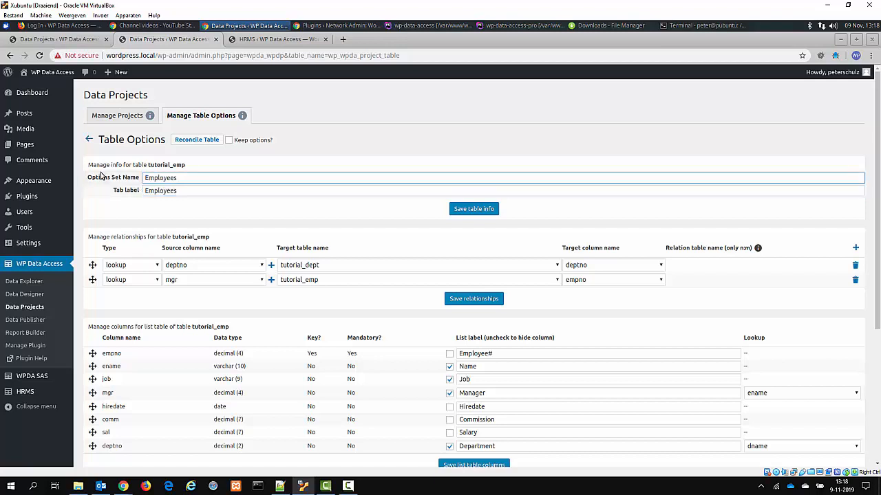
type("employees")
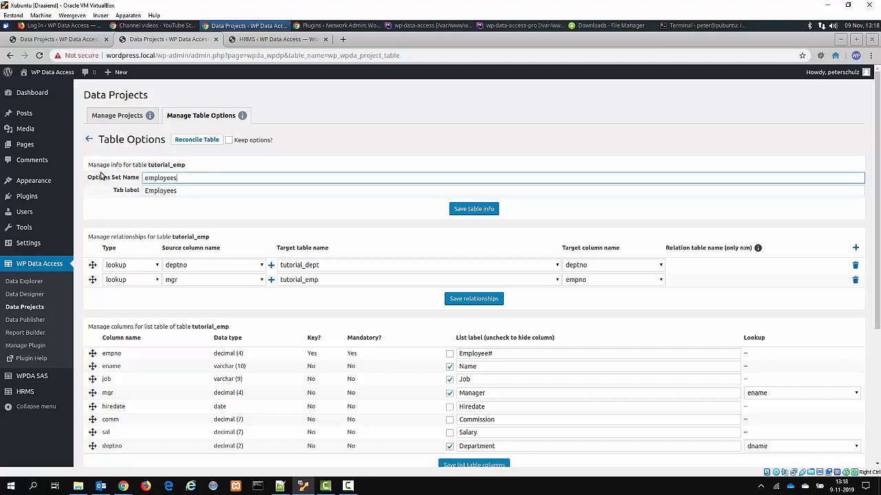
type("employee_ad")
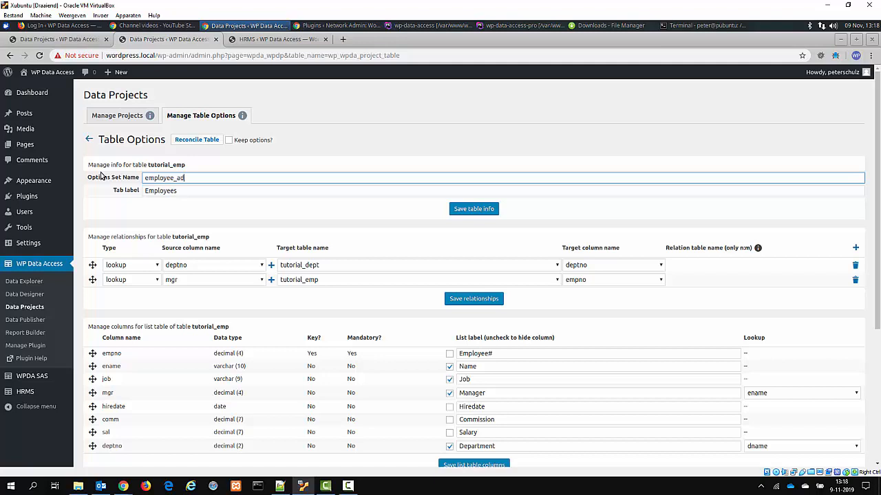
type("min")
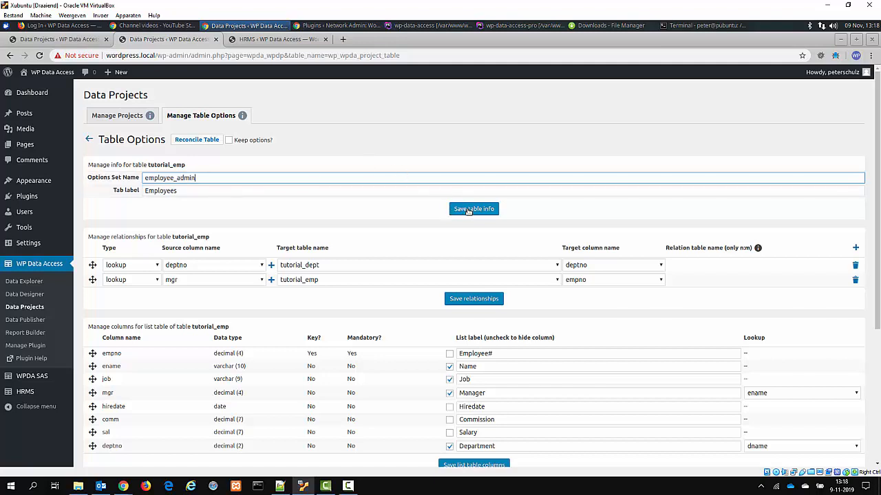
left_click(473, 209)
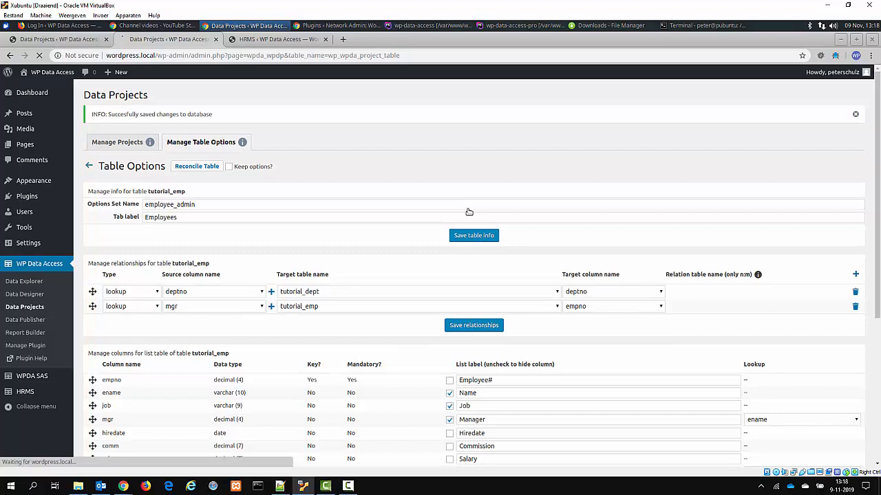
Save Hiredate, Commission and Salary as visible list columns, then recheck Departments and Employees
scroll("down", 3)
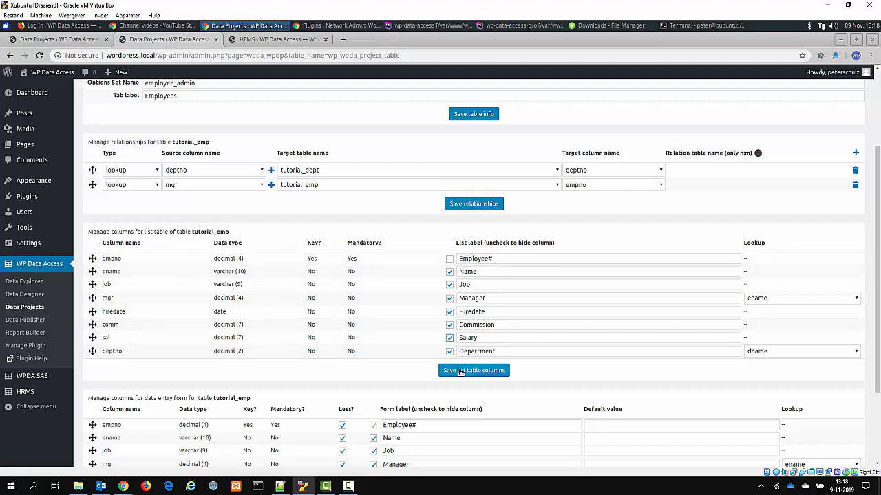
left_click(473, 370)
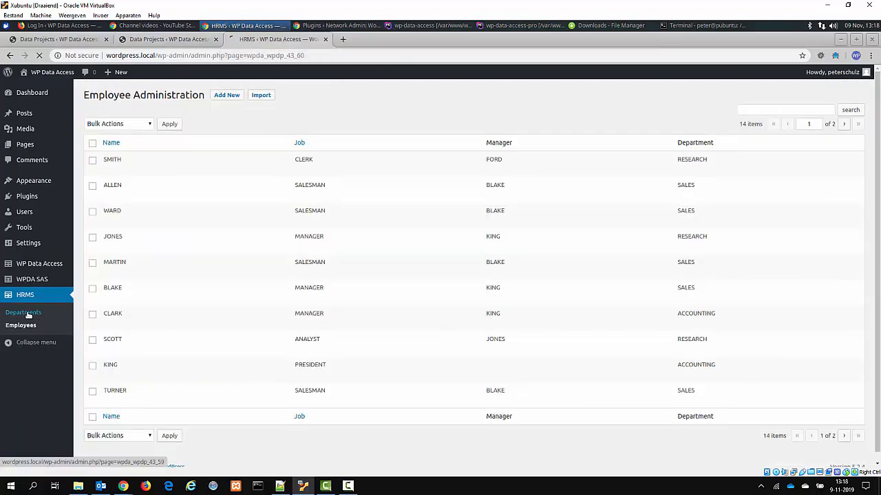
left_click(23, 313)
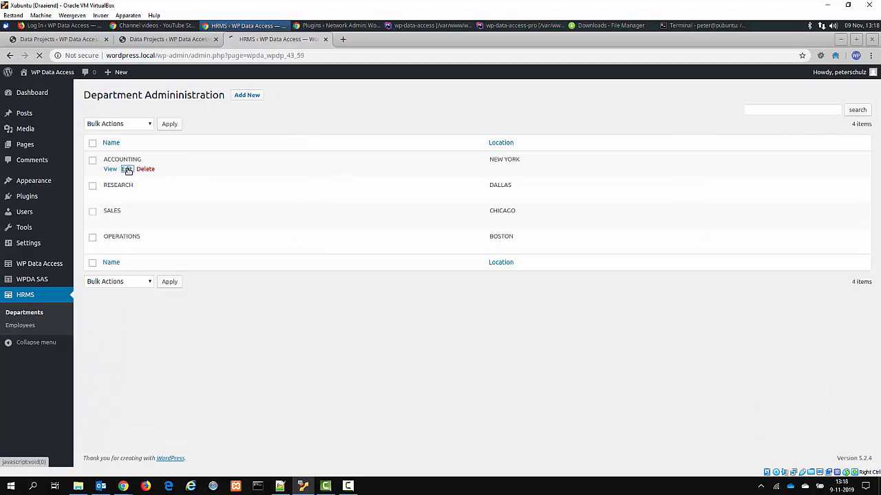
left_click(127, 169)
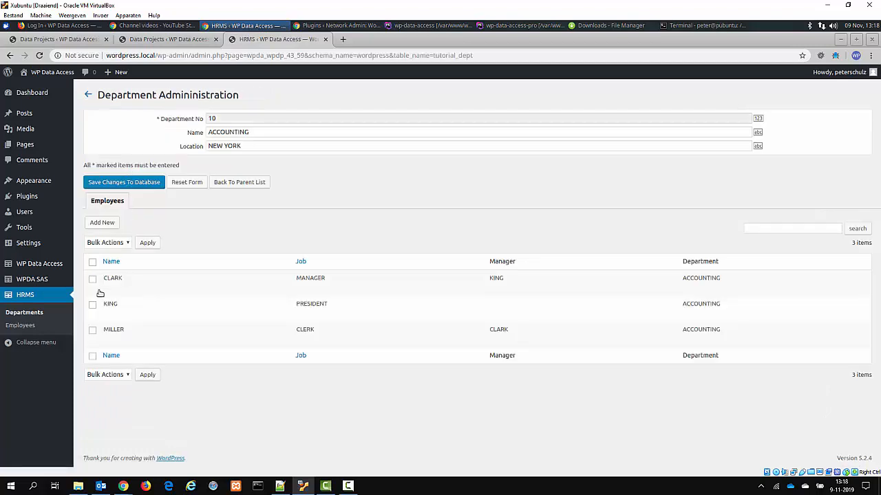
left_click(21, 325)
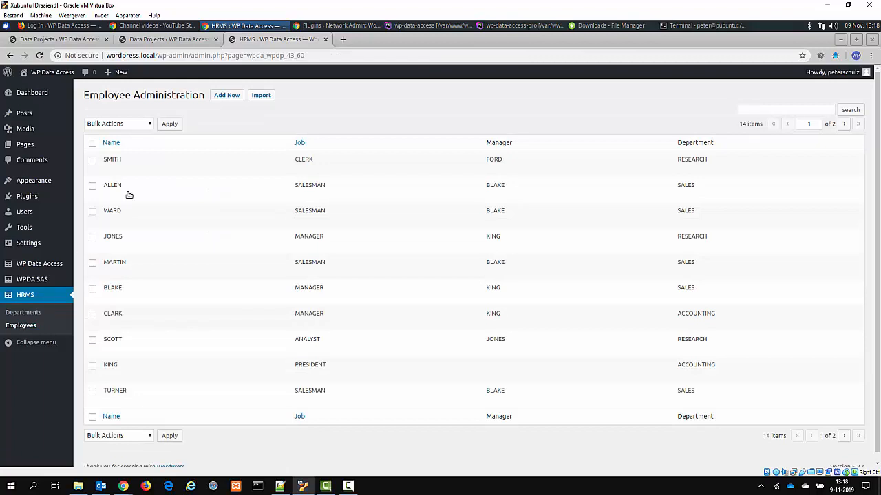
mouse_move(223, 115)
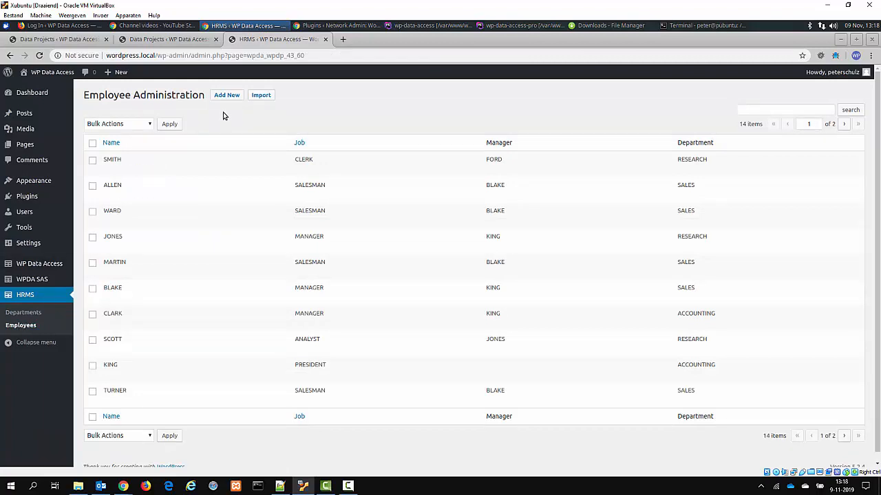
mouse_move(168, 39)
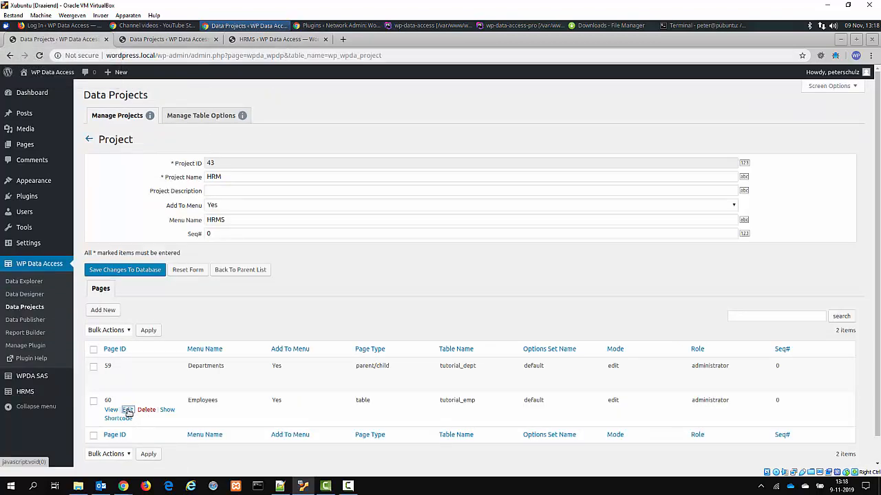
Assign employee_admin to project page 60, save it, and check ACCOUNTING's four-column list
left_click(128, 410)
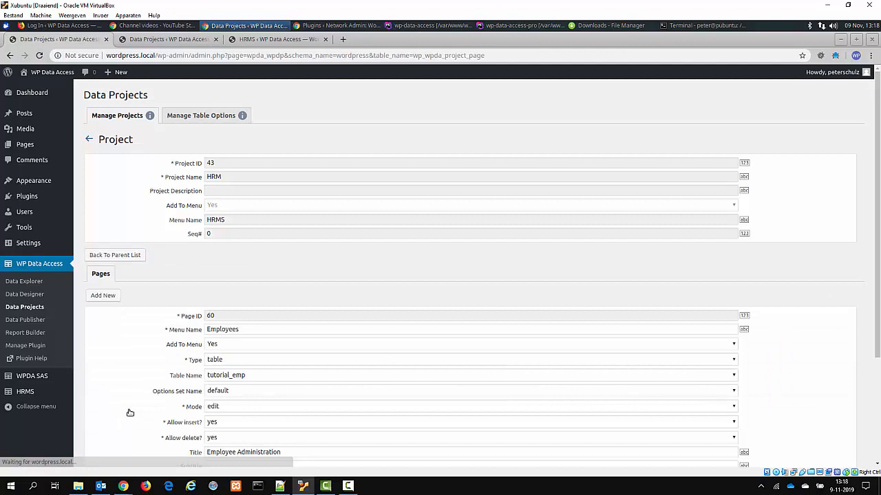
mouse_move(231, 395)
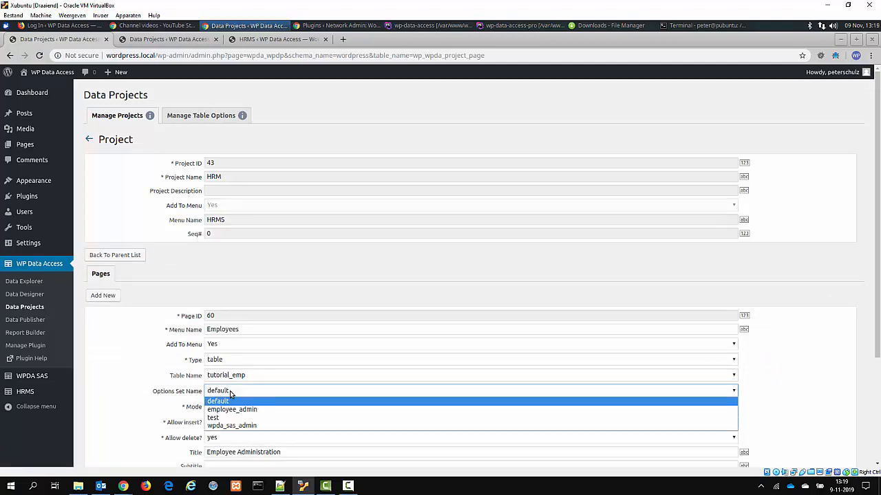
mouse_move(232, 409)
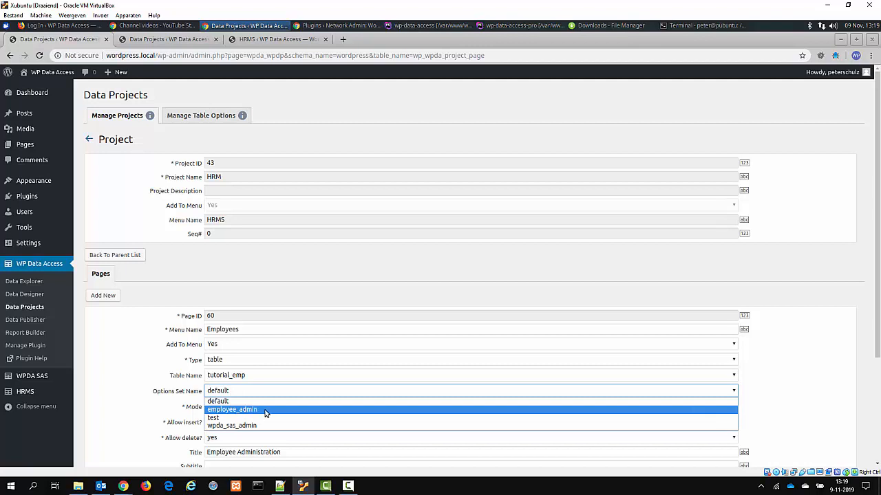
left_click(231, 409)
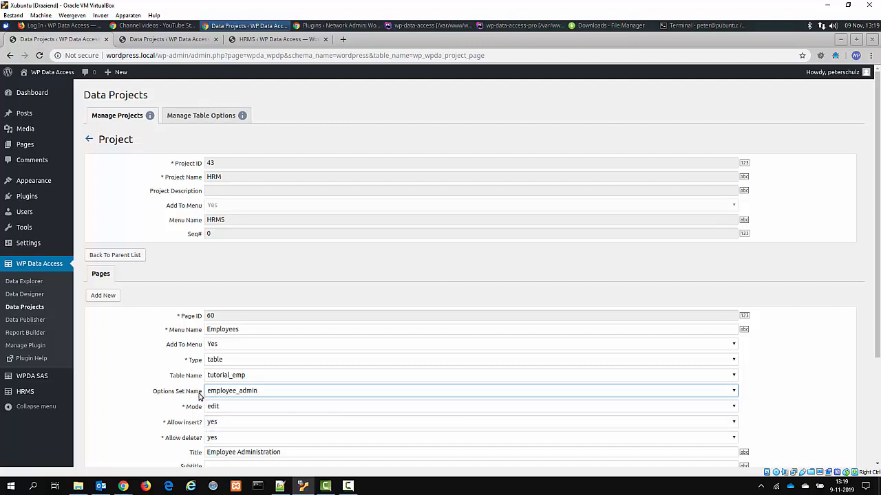
mouse_move(172, 405)
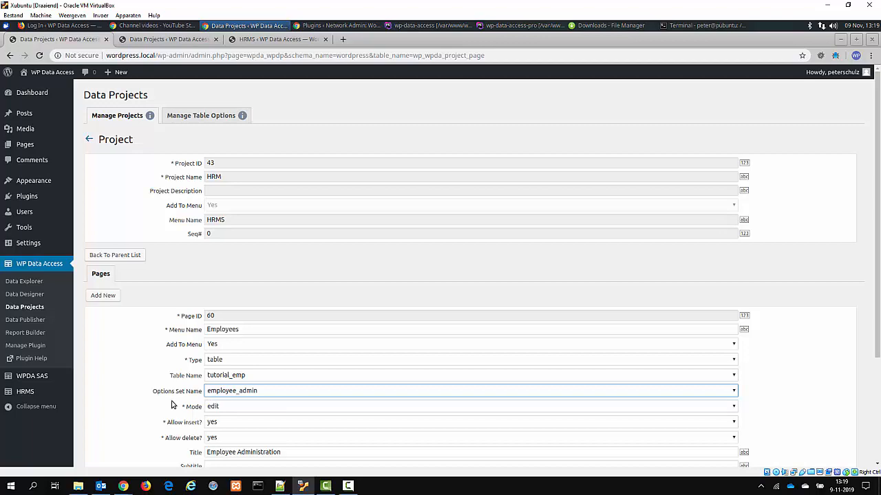
scroll("down", 3)
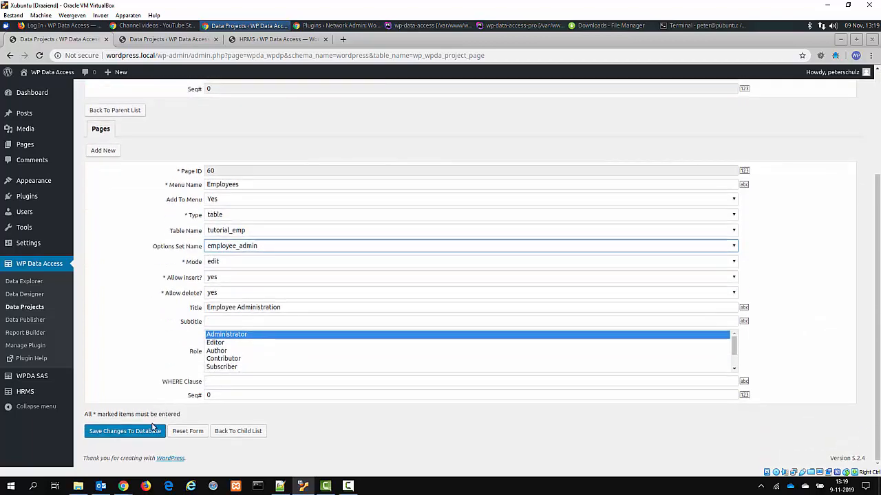
left_click(124, 431)
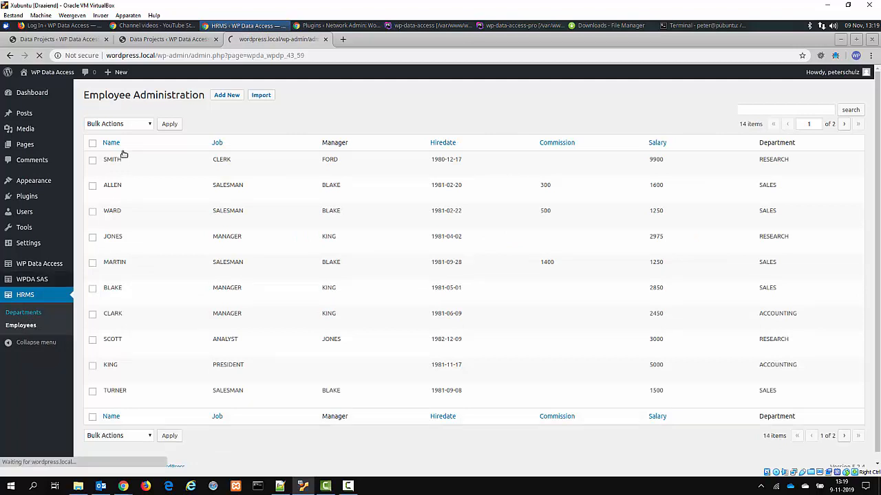
left_click(23, 312)
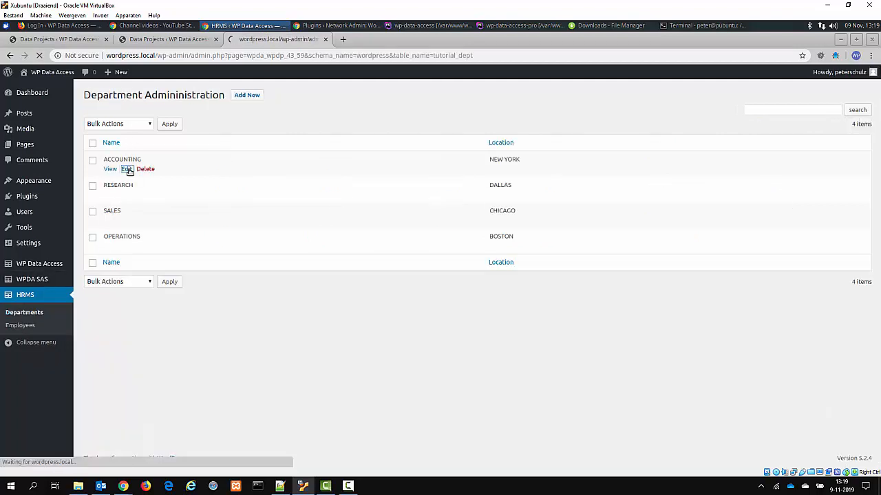
left_click(127, 169)
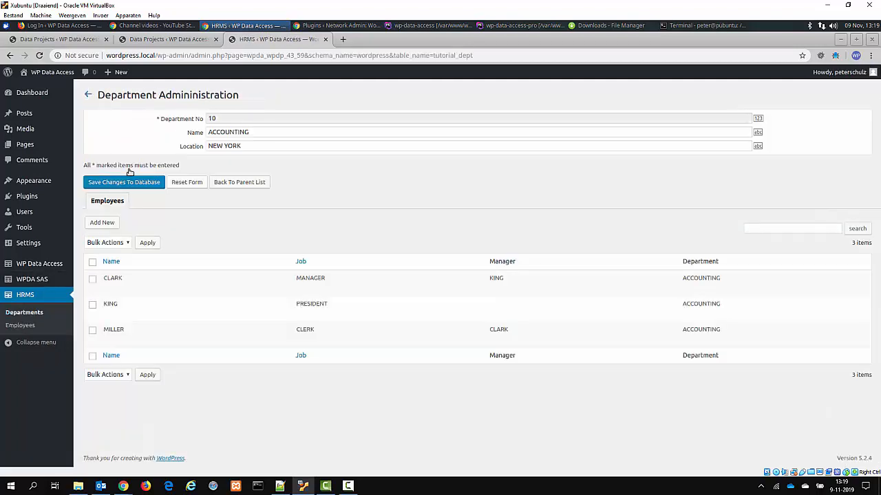